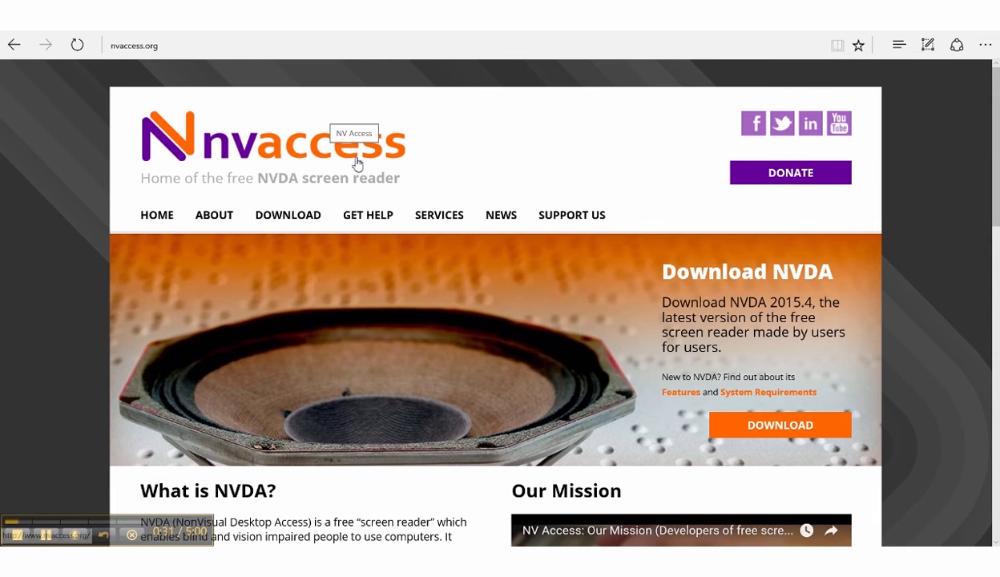
{"action": "mouse_move", "coordinate": [372, 194]}
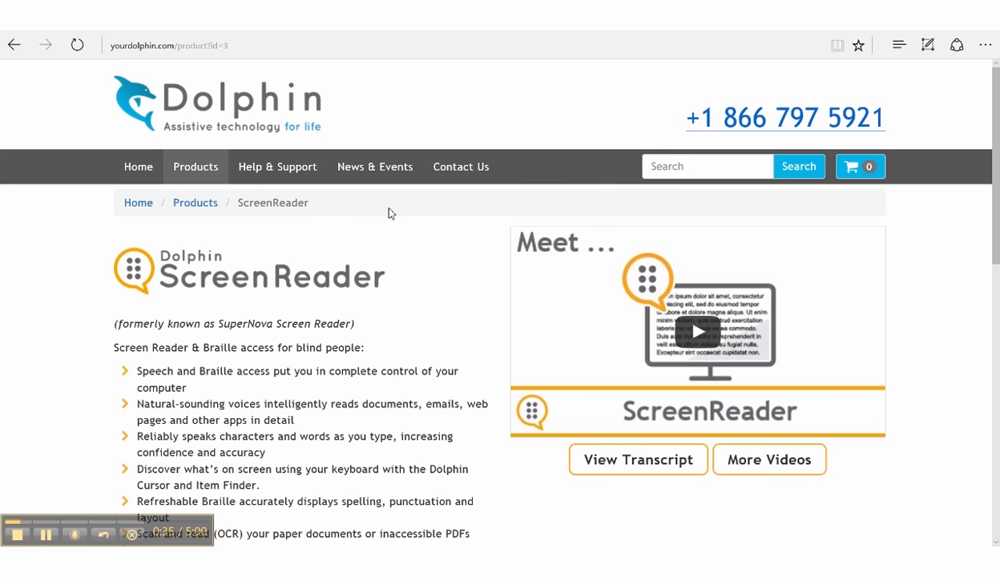
{"action": "mouse_move", "coordinate": [395, 279]}
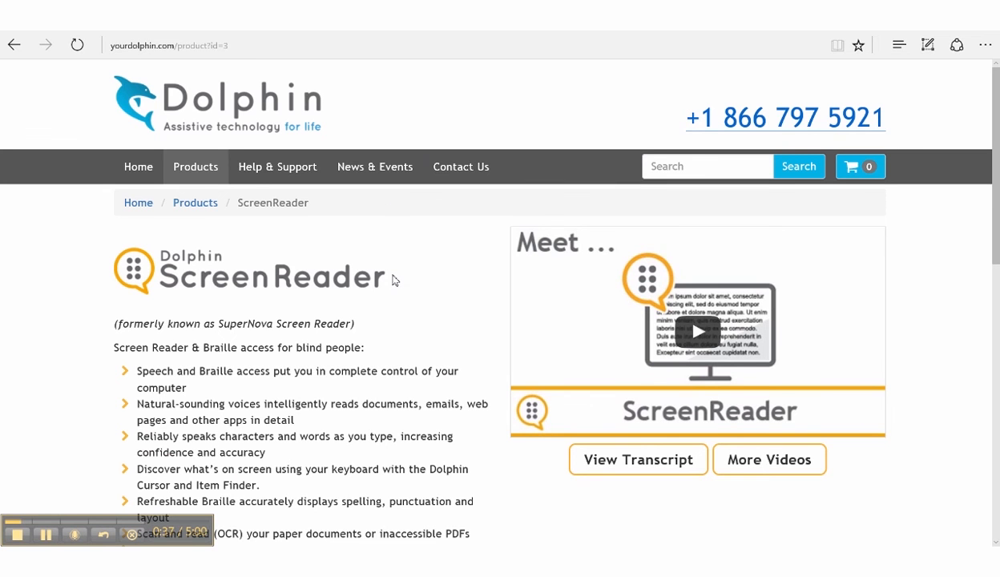